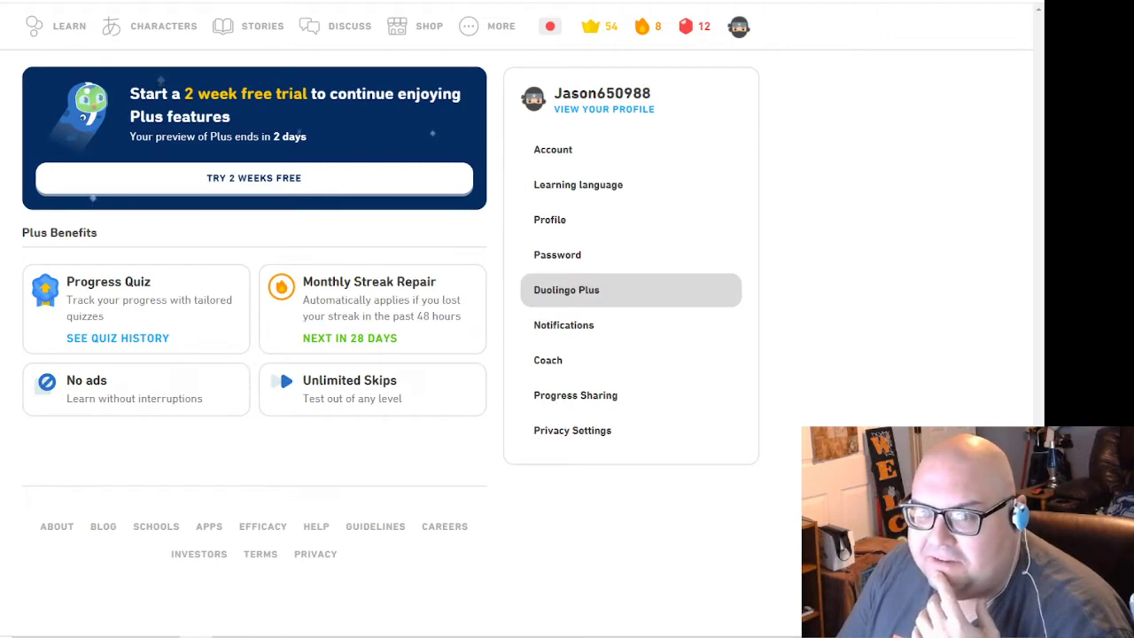
# Step: Return to the Japanese learning path from the Plus settings via LEARN
pyautogui.click(69, 25)
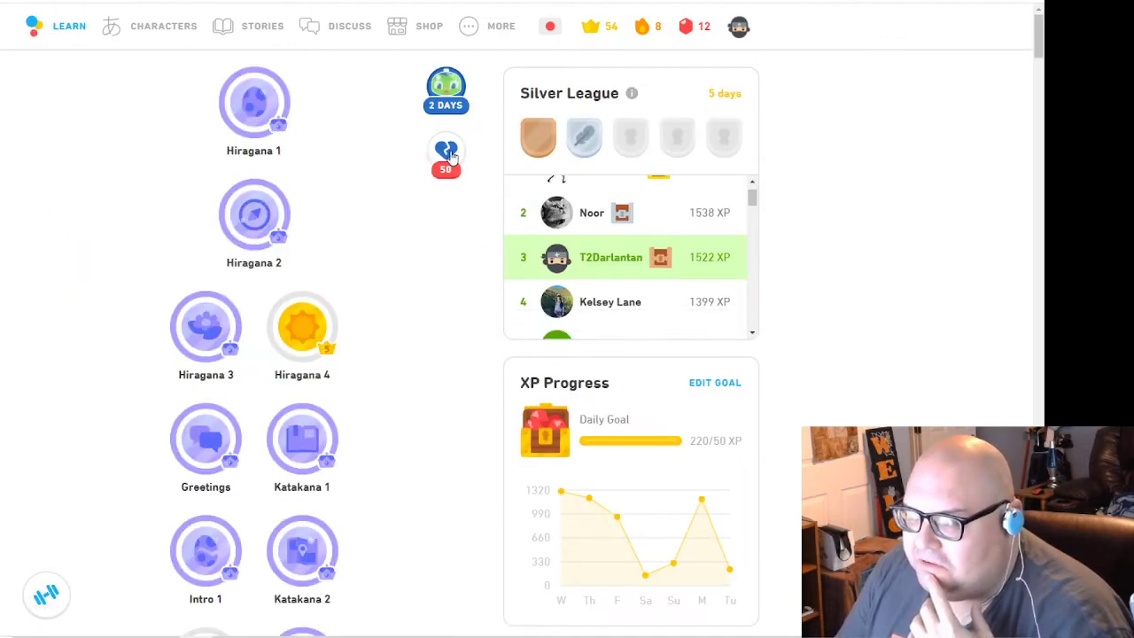
pyautogui.click(445, 149)
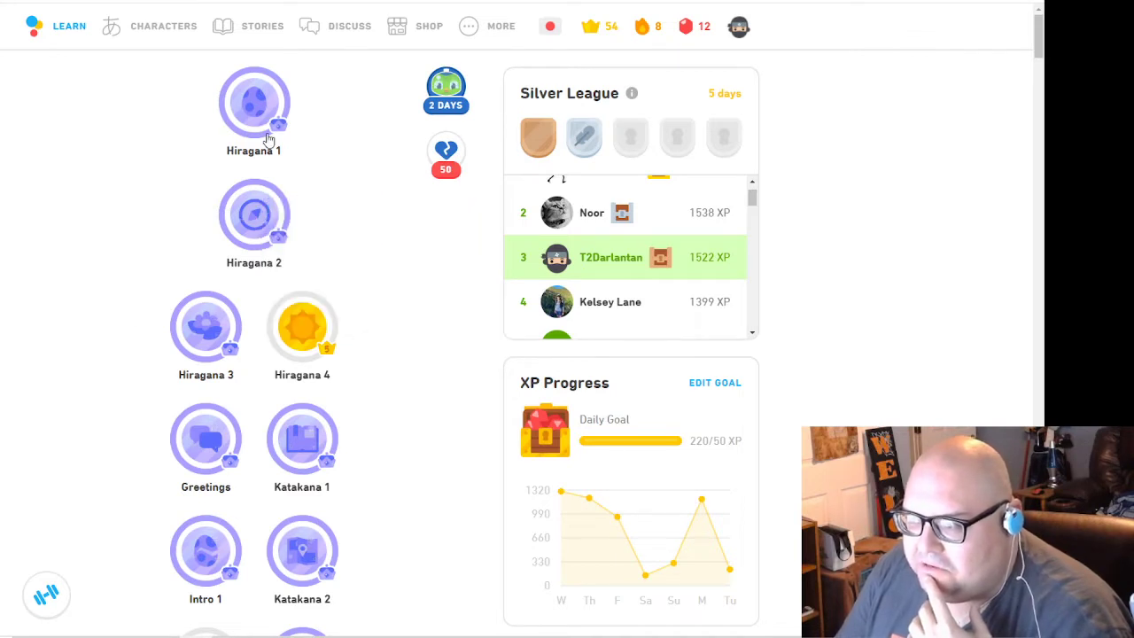
pyautogui.scroll(-3)
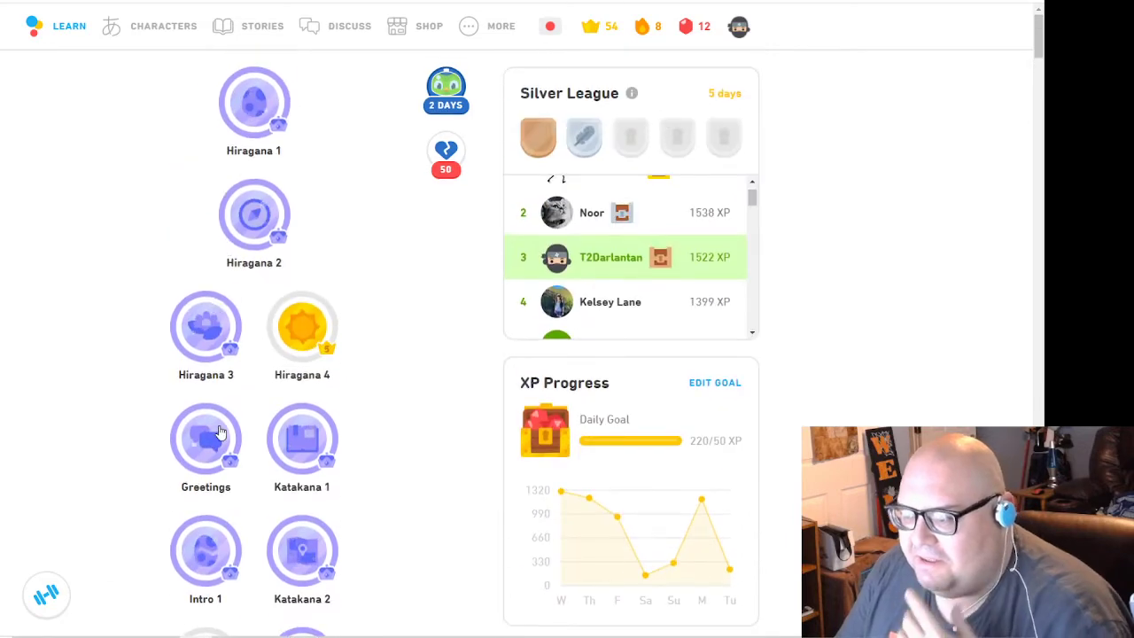
pyautogui.moveTo(262, 447)
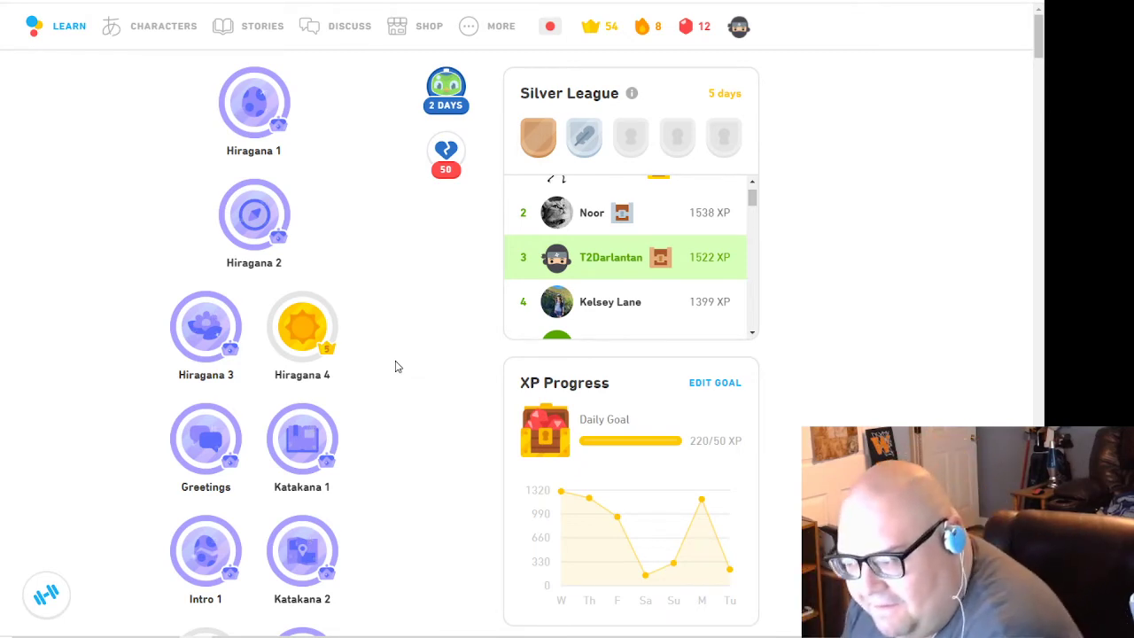
pyautogui.moveTo(376, 355)
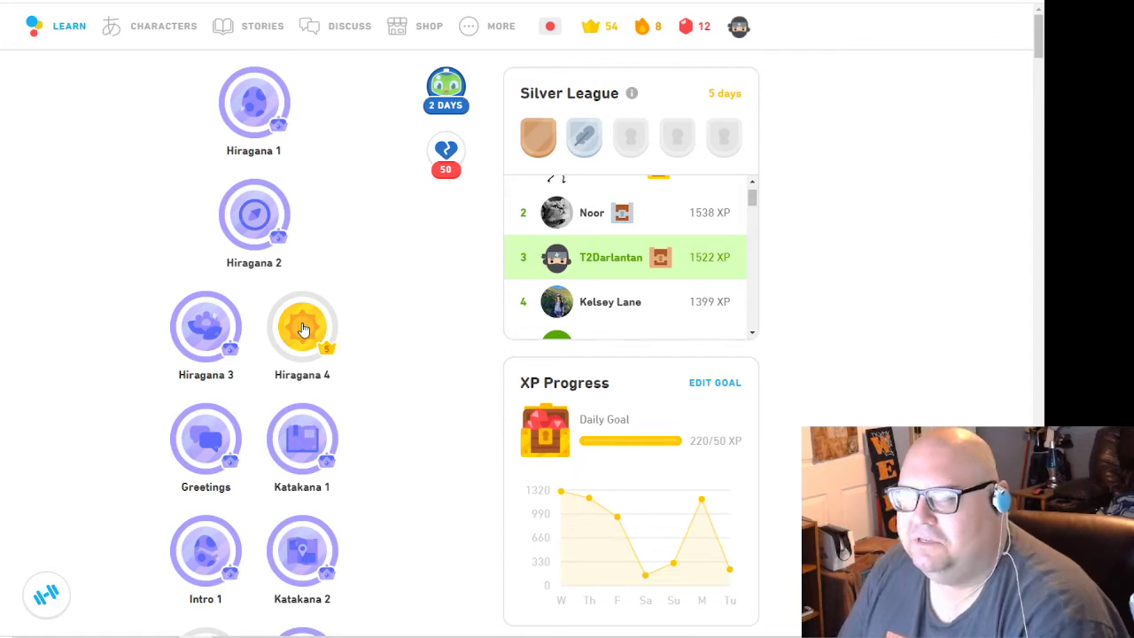
pyautogui.click(303, 326)
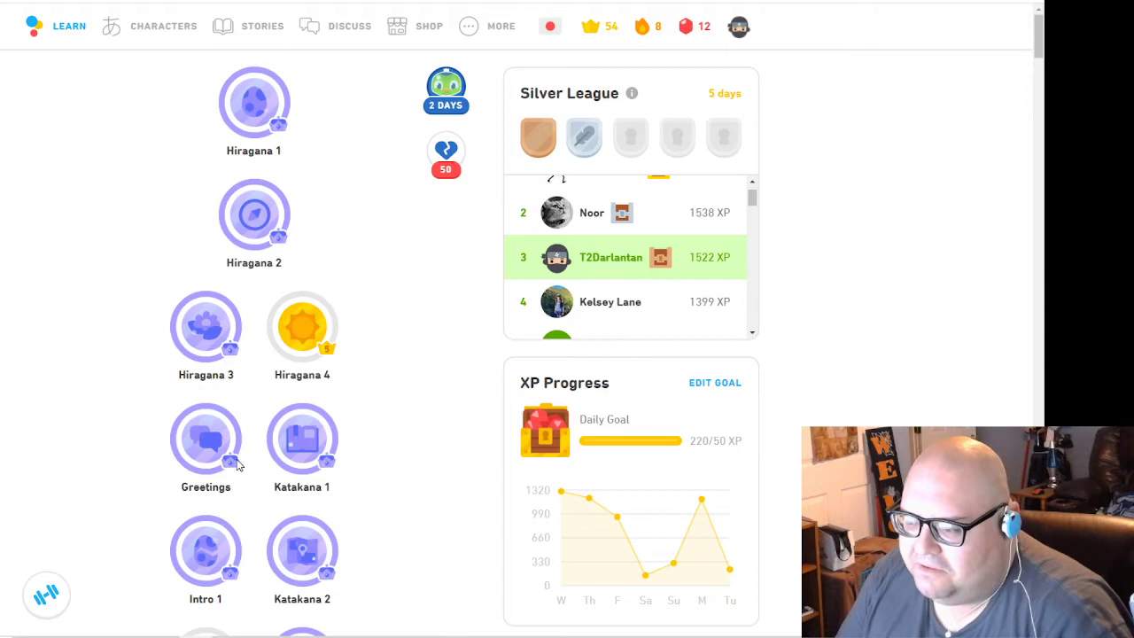
pyautogui.moveTo(393, 348)
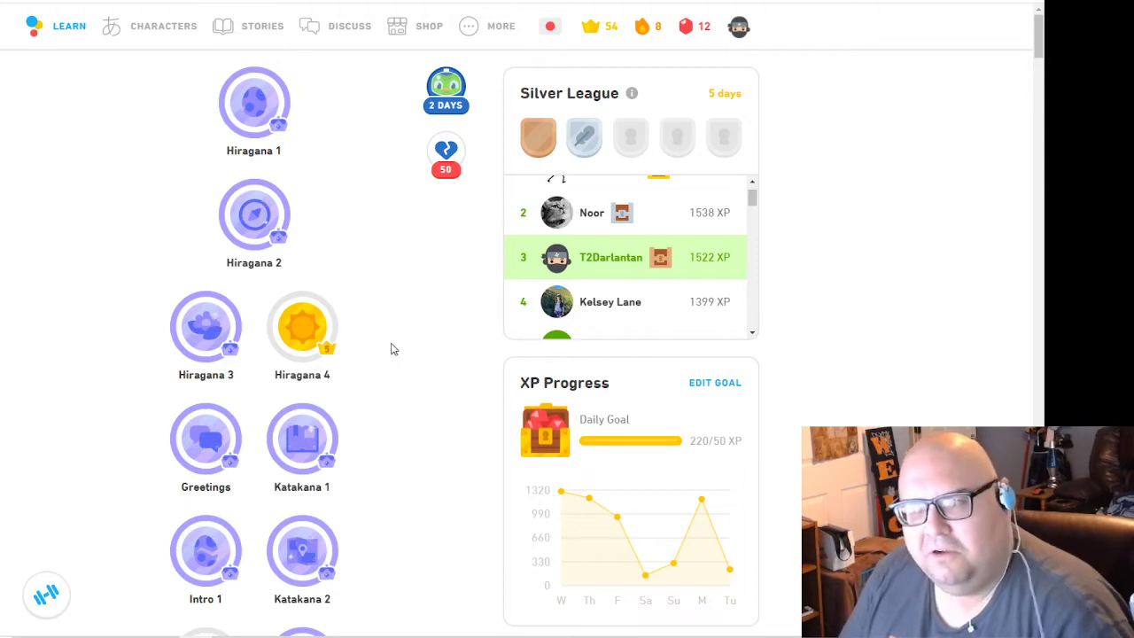
pyautogui.click(302, 327)
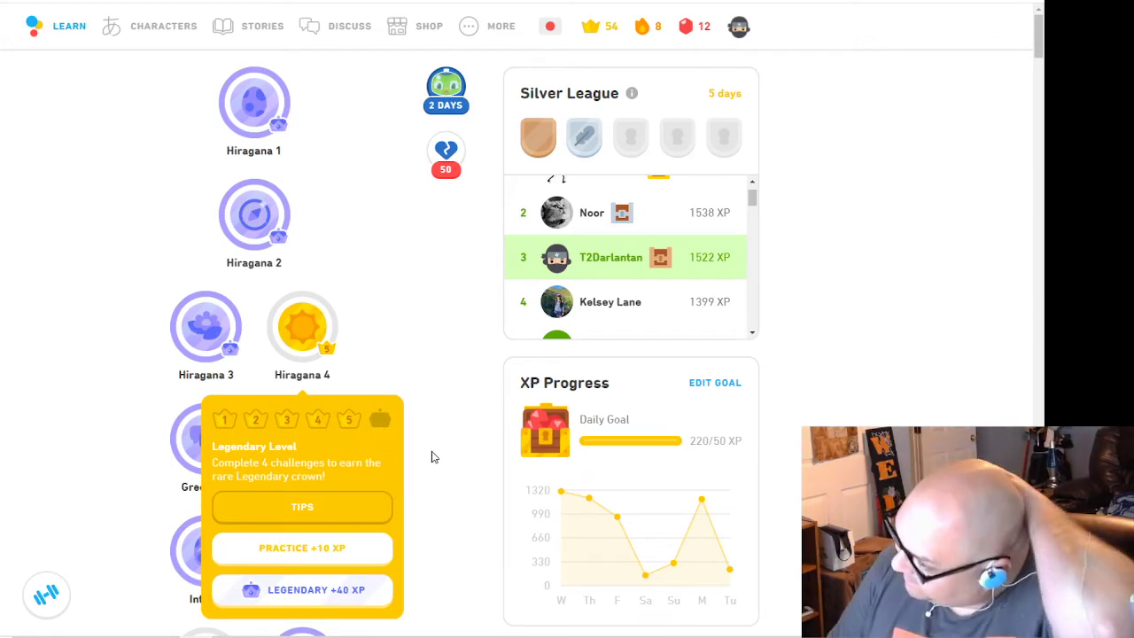
pyautogui.scroll(-3)
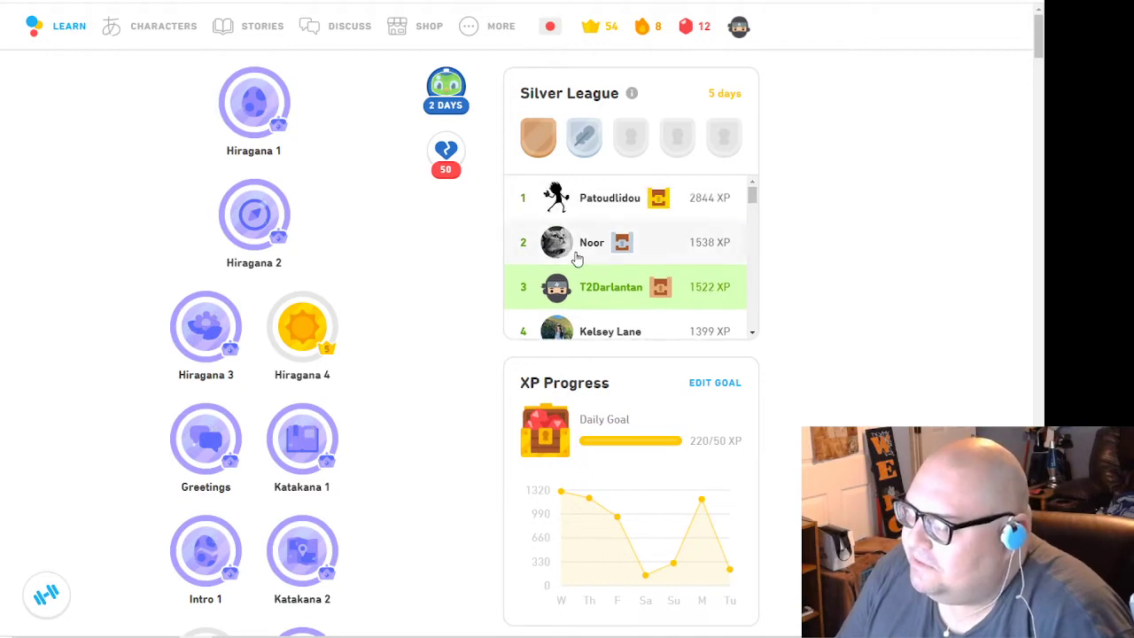
pyautogui.scroll(-3)
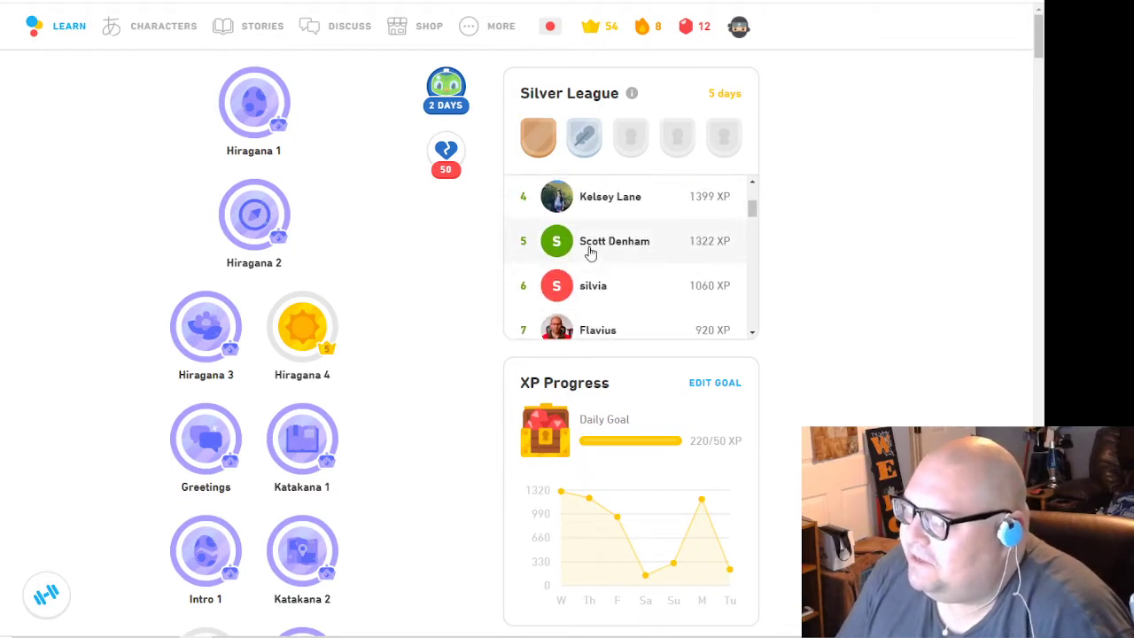
pyautogui.moveTo(641, 249)
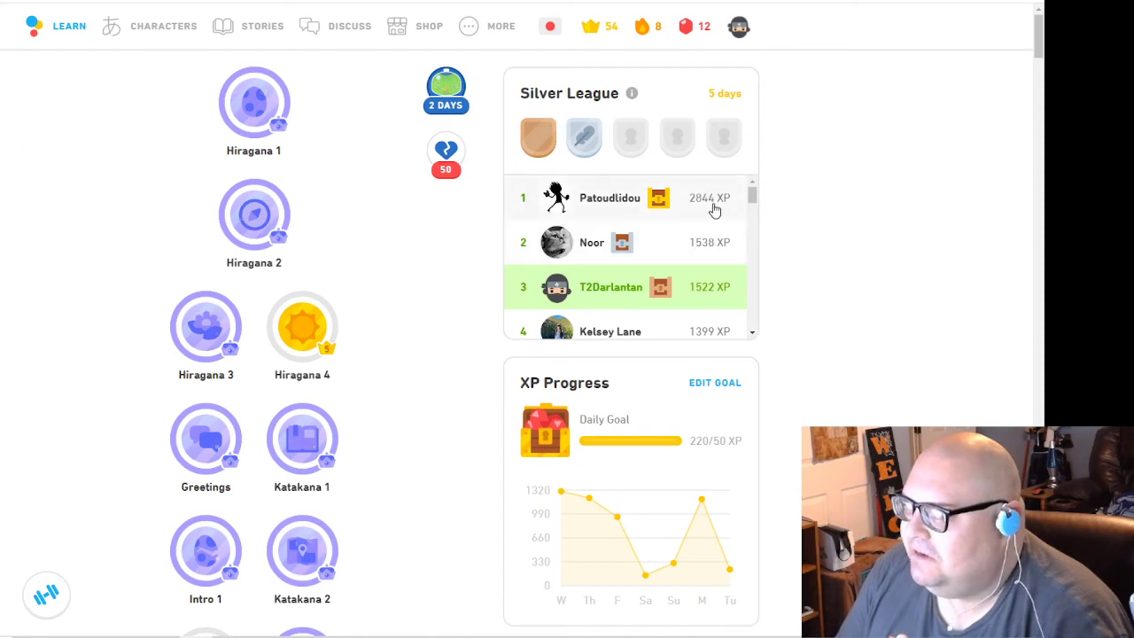
pyautogui.moveTo(635, 281)
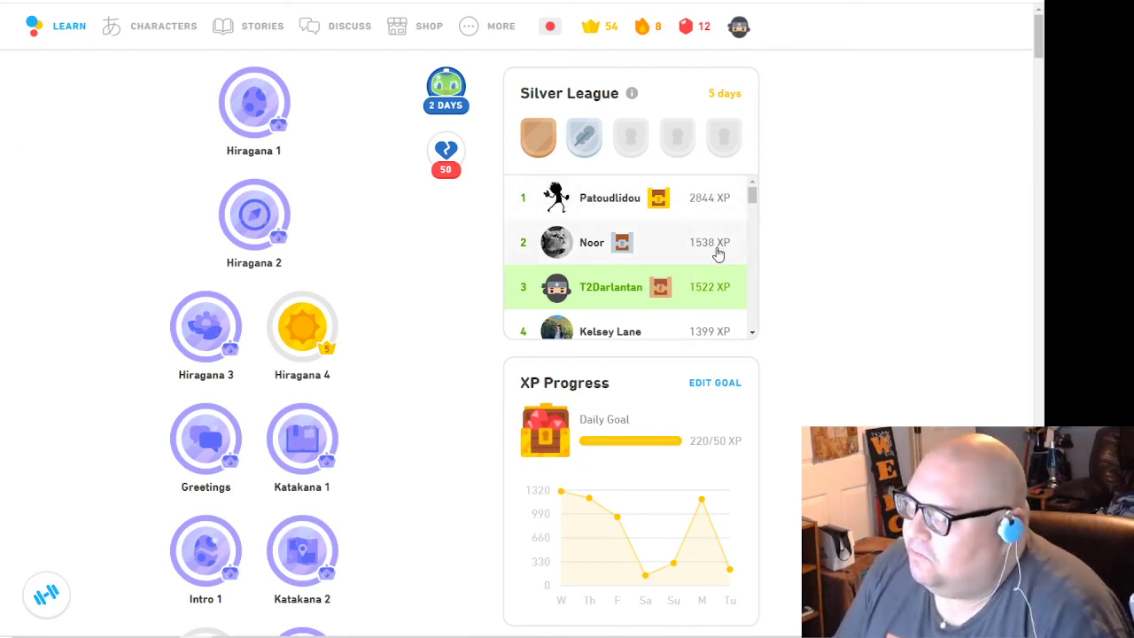
pyautogui.moveTo(316, 345)
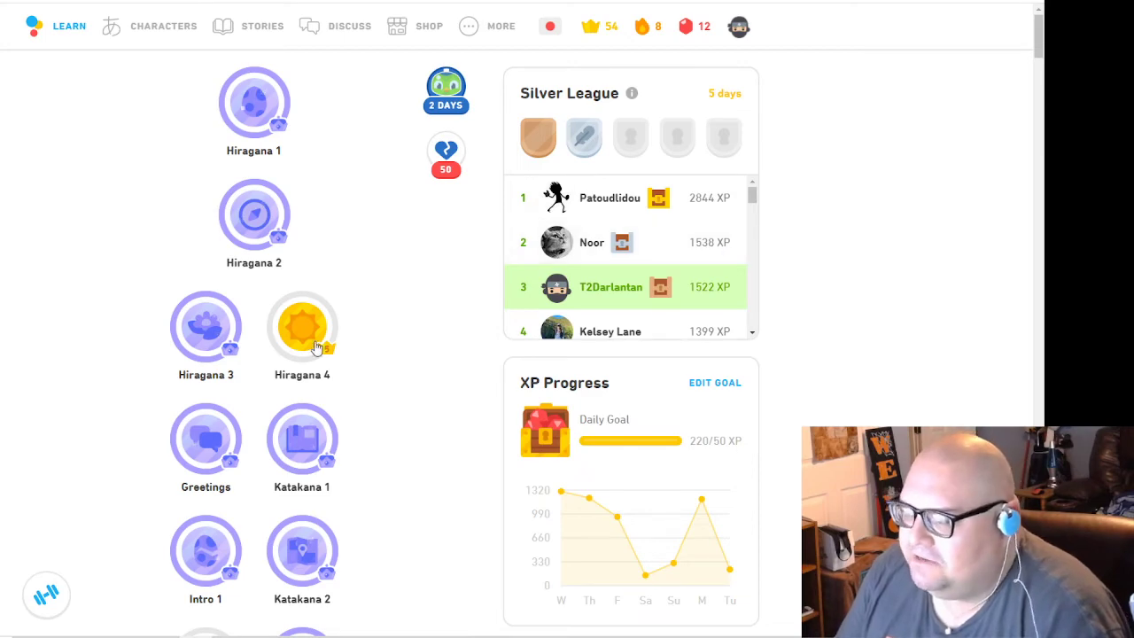
# Step: Start the Hiragana 4 Legendary challenge (+40 XP)
pyautogui.click(301, 327)
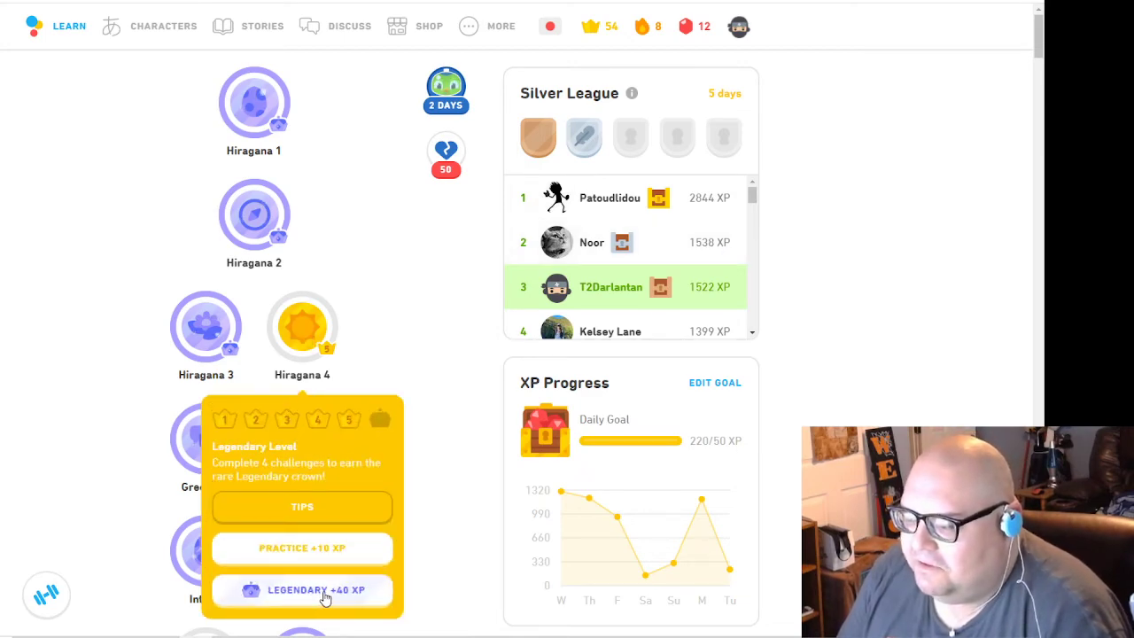
pyautogui.click(301, 590)
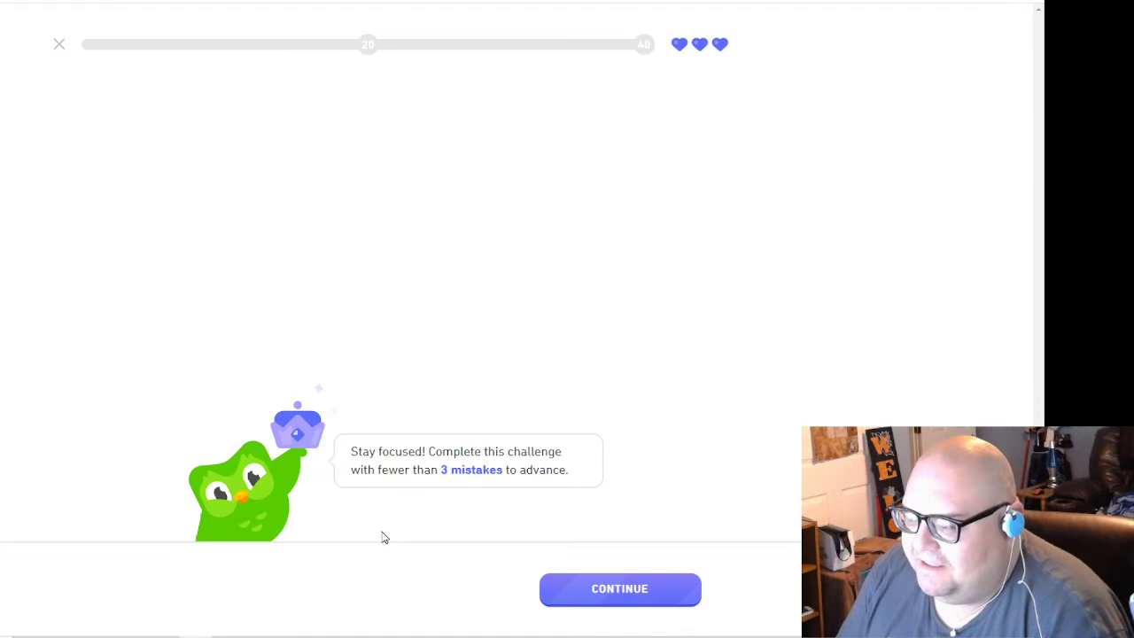
pyautogui.click(619, 589)
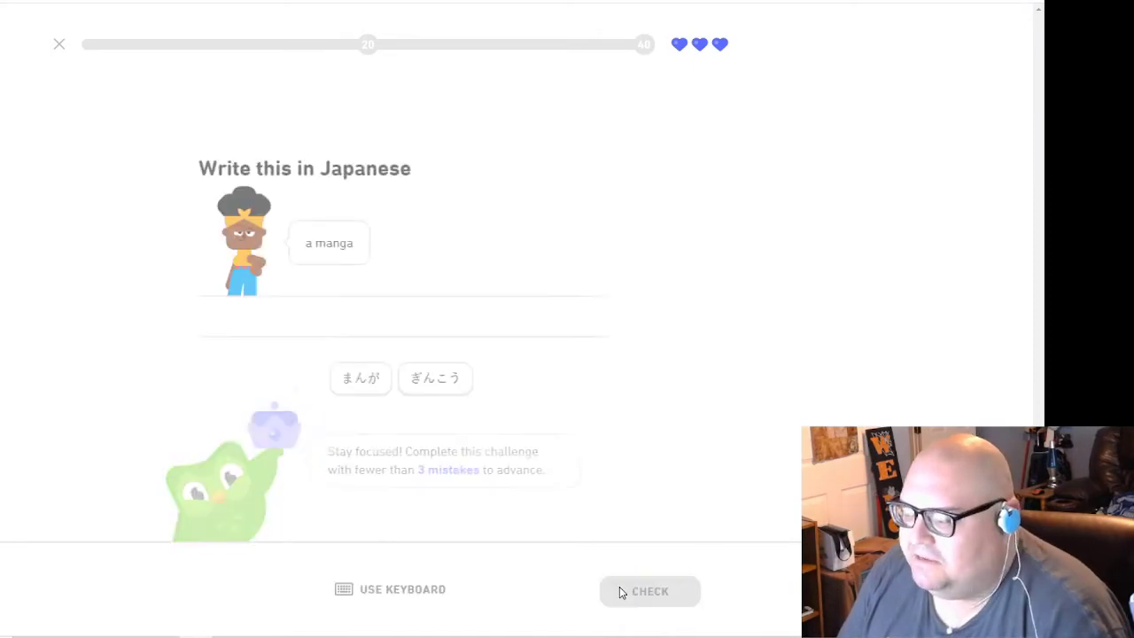
# Step: Answer 'manga' with まんが, reach the 20 XP checkpoint, and ask to quit
pyautogui.click(360, 378)
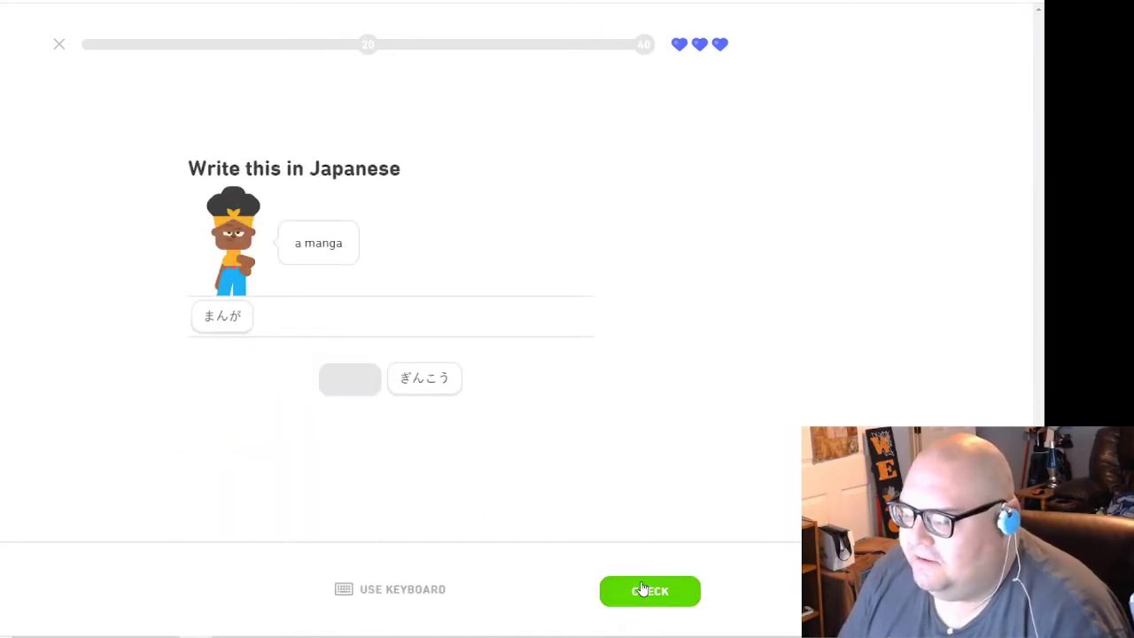
pyautogui.click(649, 591)
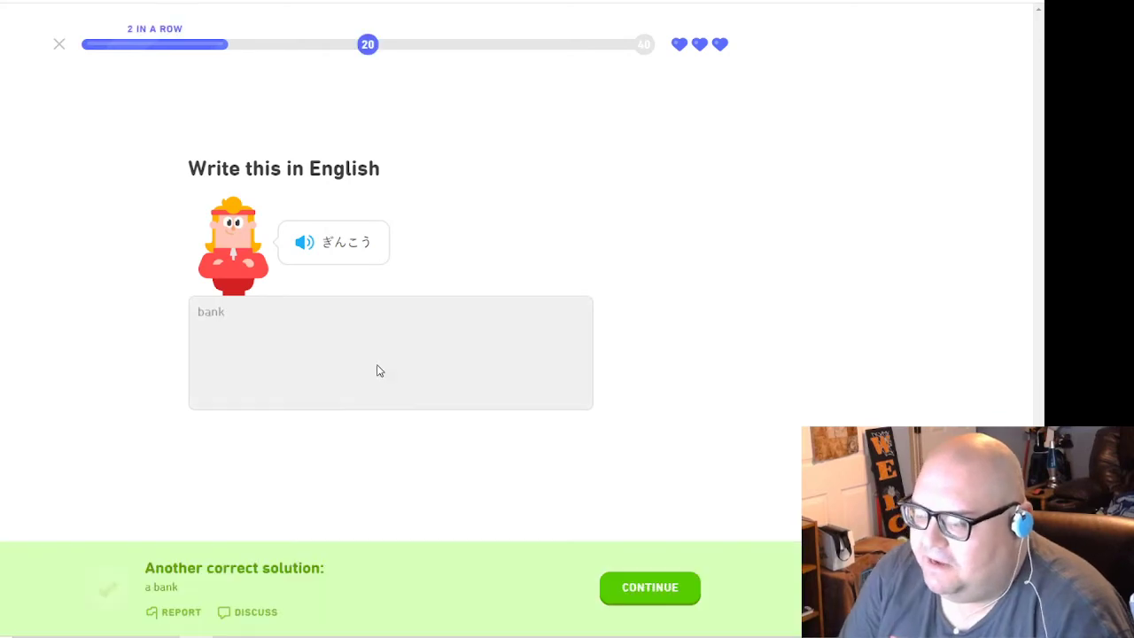
pyautogui.click(59, 43)
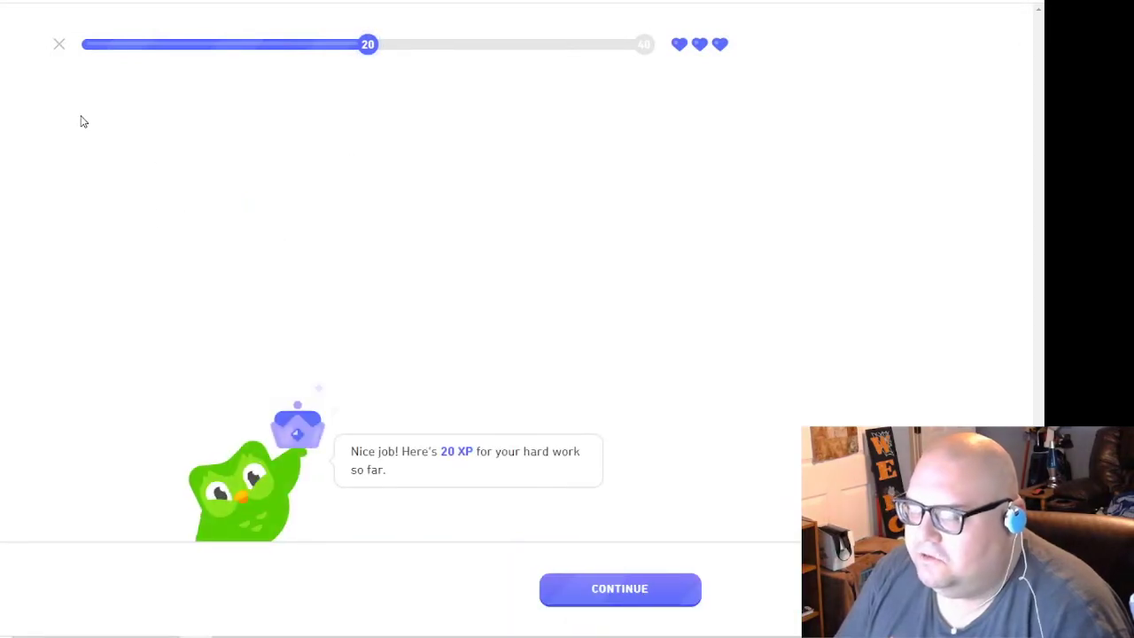
pyautogui.click(58, 44)
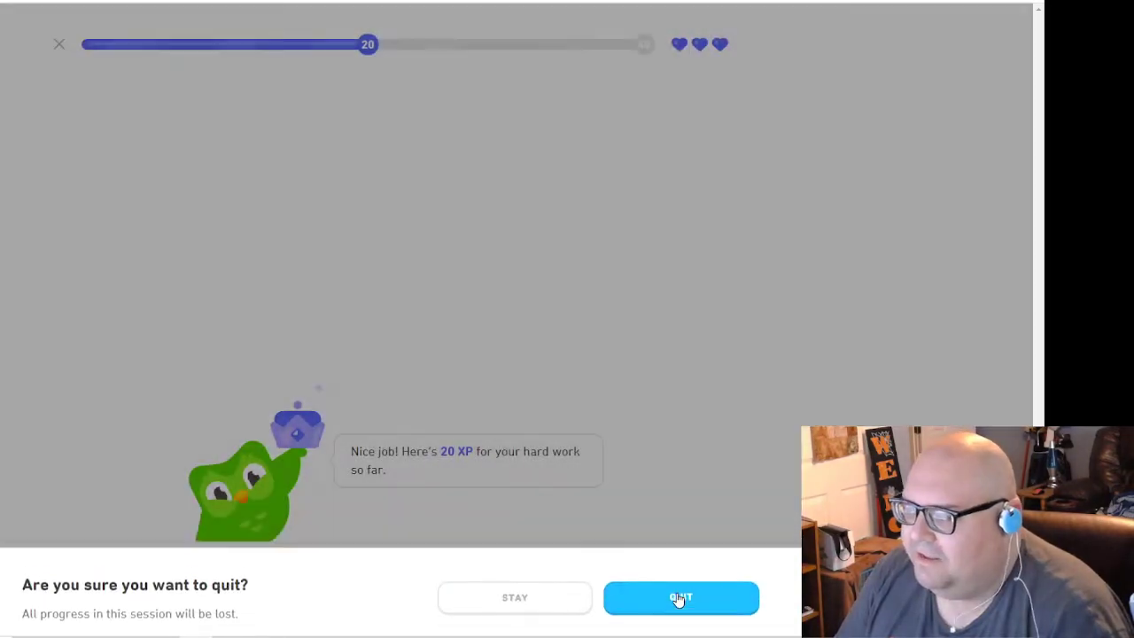
# Step: Confirm quitting, then resume the Legendary exercises by answering 'manga' with まんが
pyautogui.click(515, 598)
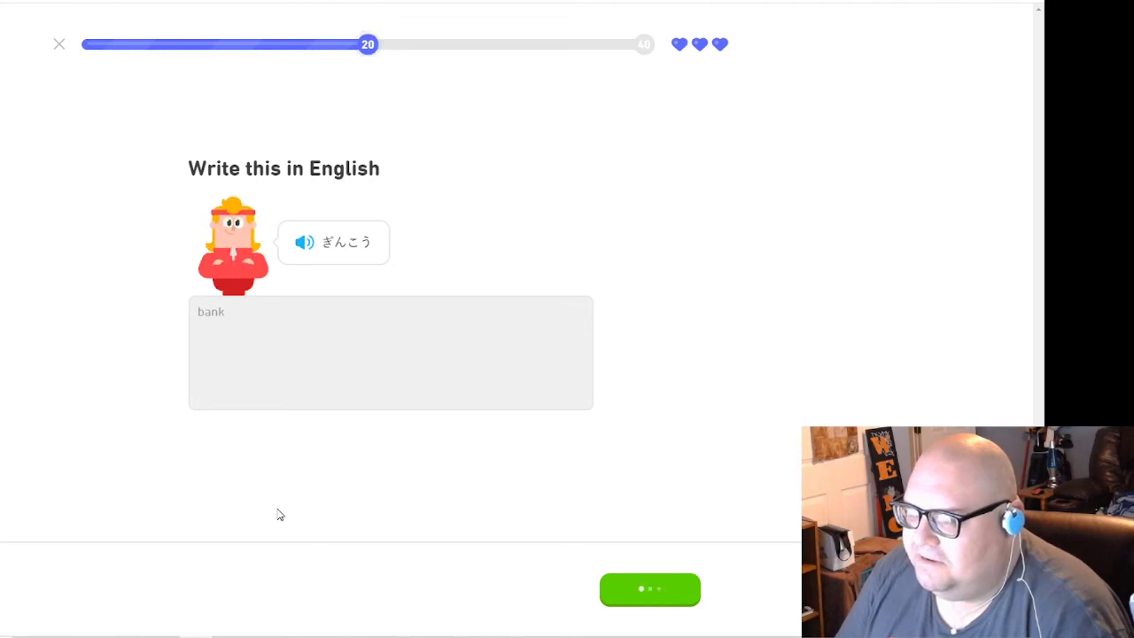
pyautogui.click(59, 44)
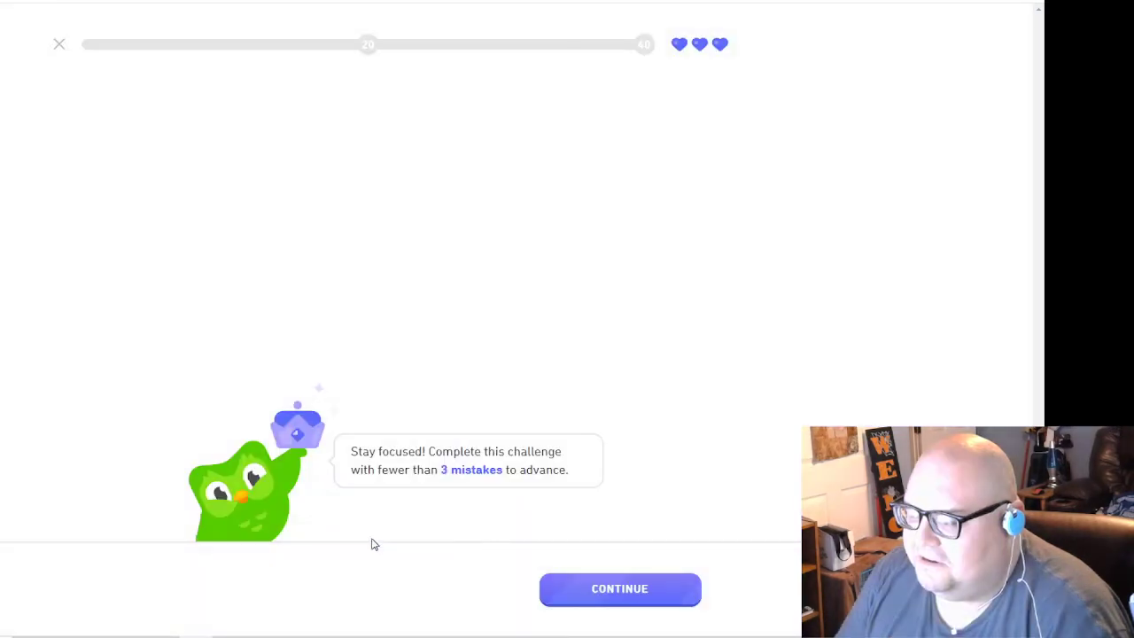
pyautogui.click(620, 589)
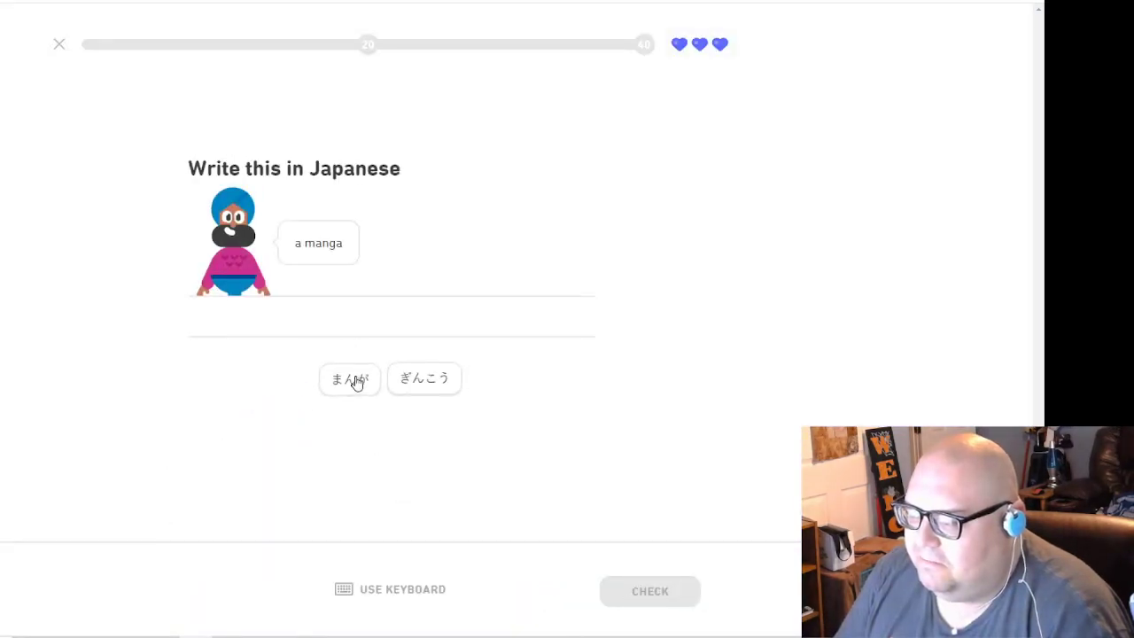
pyautogui.click(349, 379)
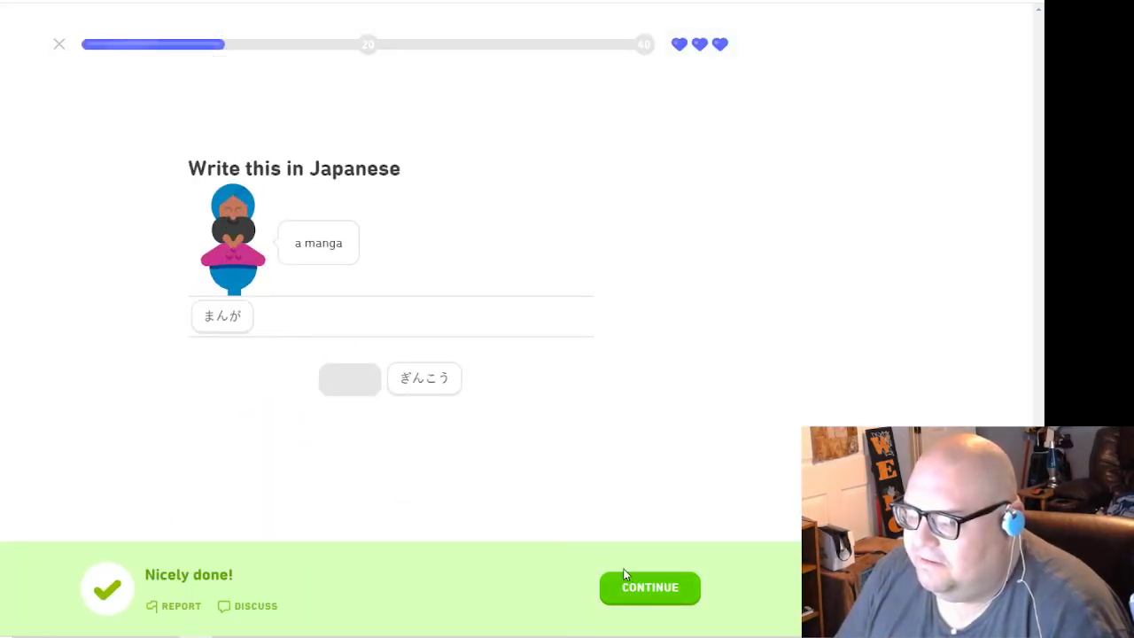
# Step: End the partial attempt, collect 20 XP, and return to the Legendary start screen
pyautogui.click(649, 588)
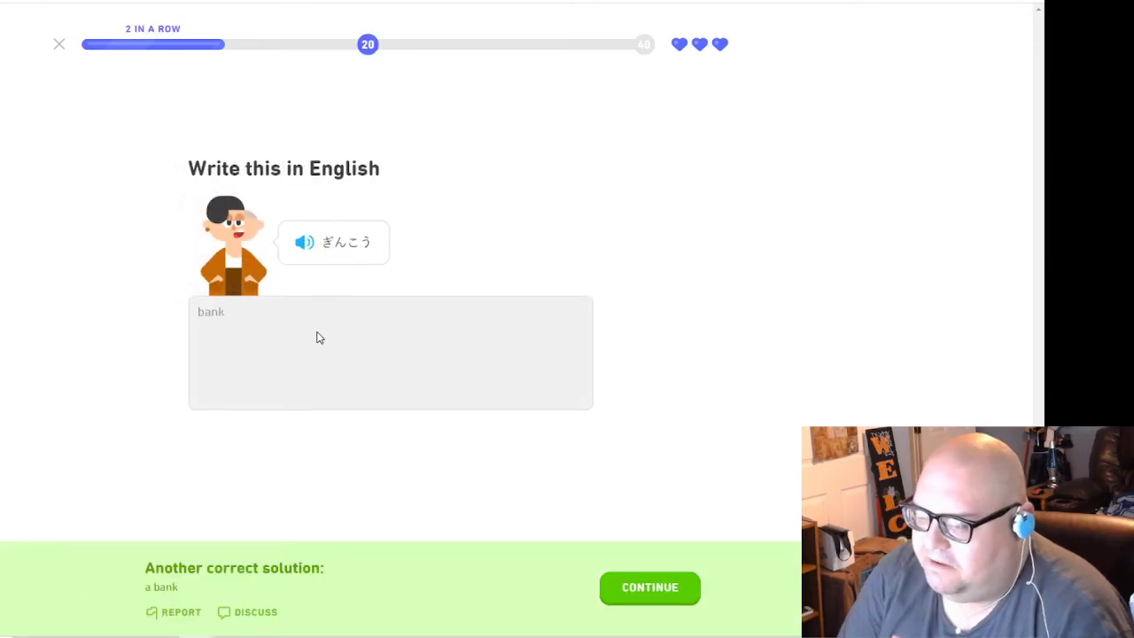
pyautogui.click(649, 587)
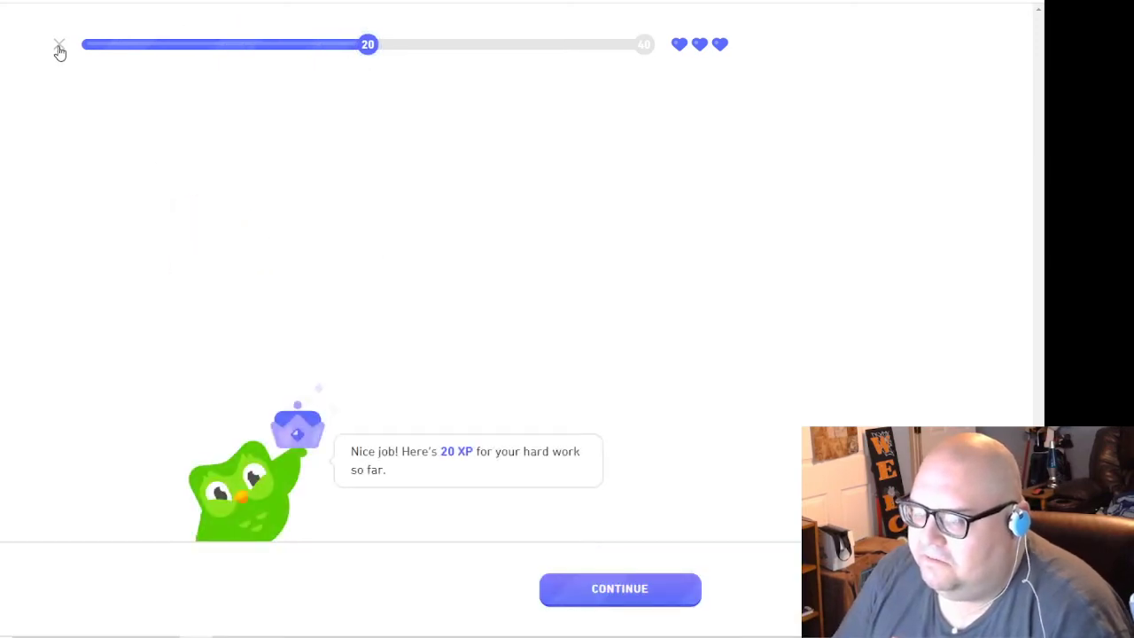
pyautogui.click(619, 588)
pyautogui.write('bank')
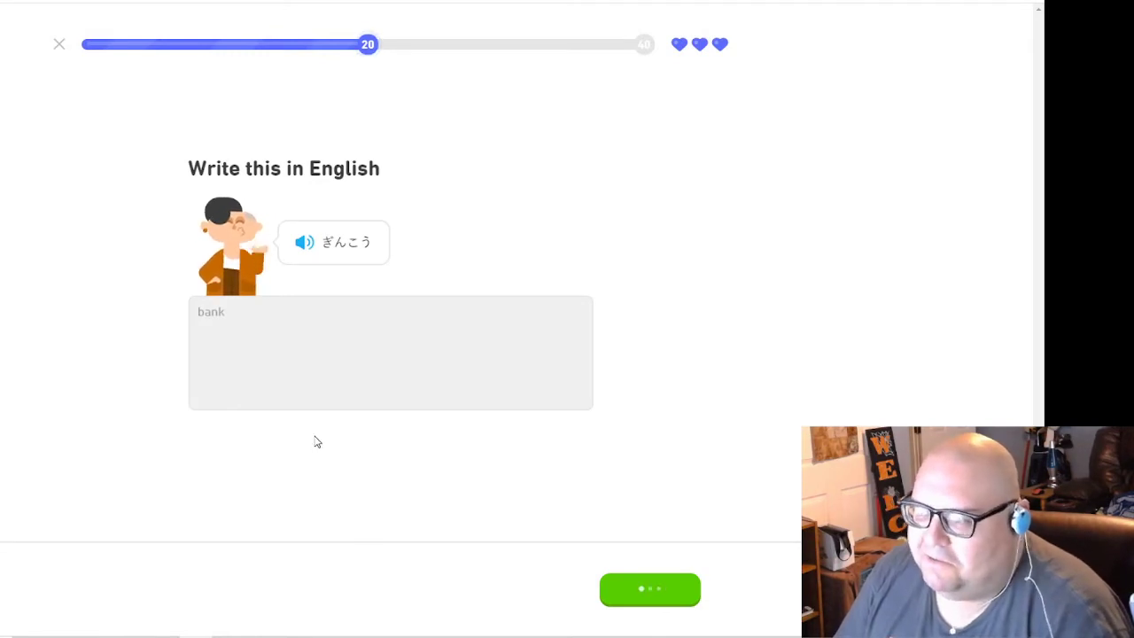
pyautogui.click(650, 589)
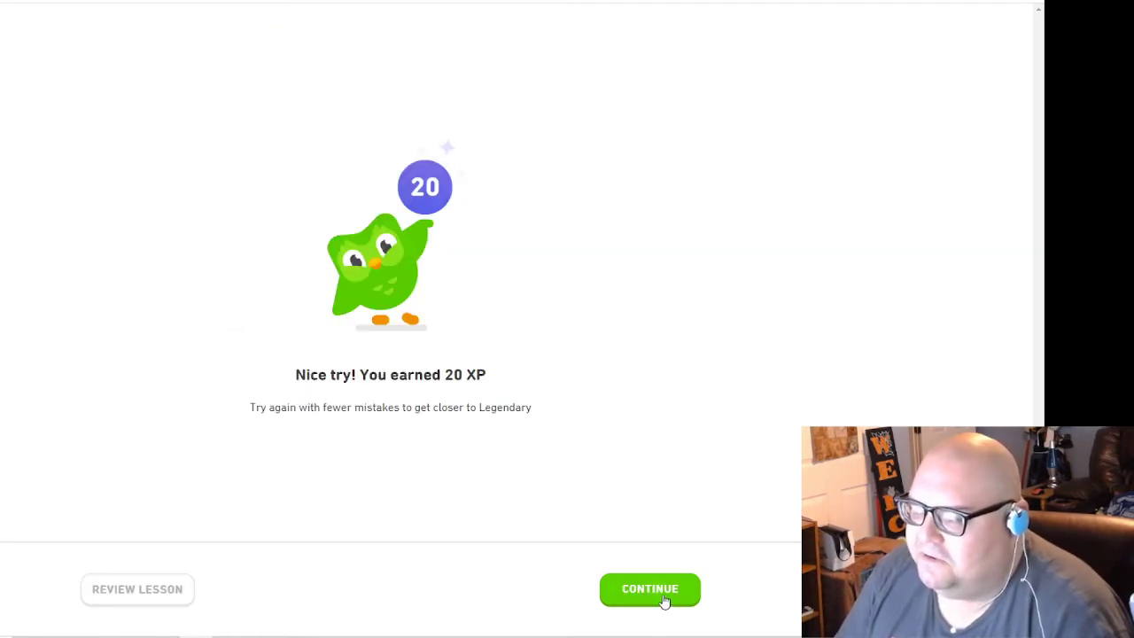
pyautogui.click(649, 589)
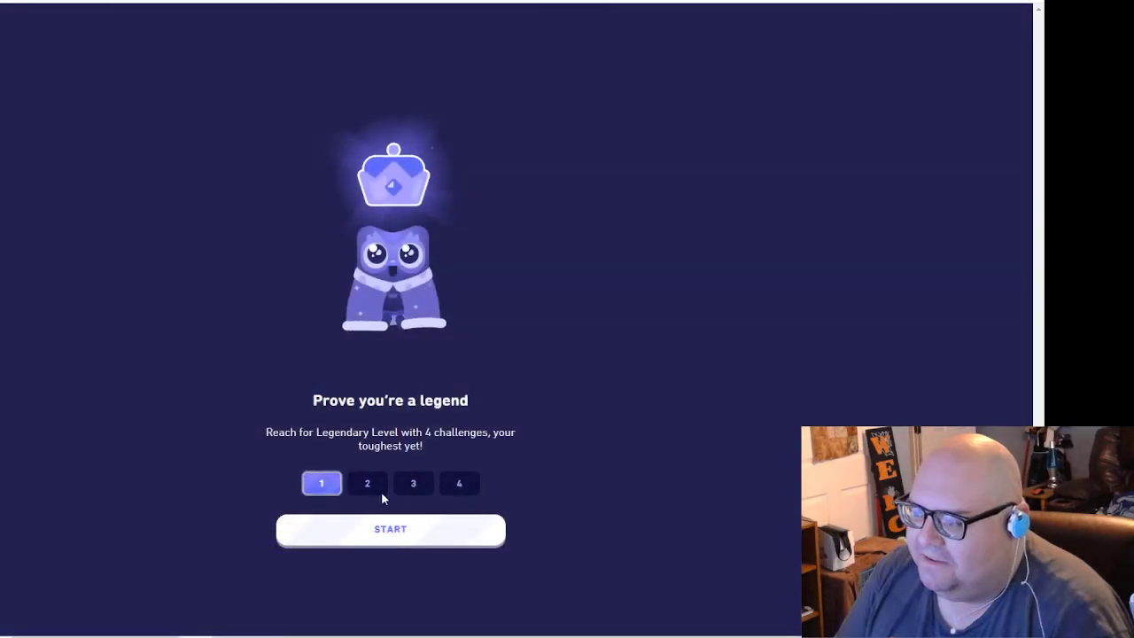
# Step: Redo the Hiragana 4 Legendary attempt with まんが for 20 XP, reaching 280/50 daily XP
pyautogui.click(389, 530)
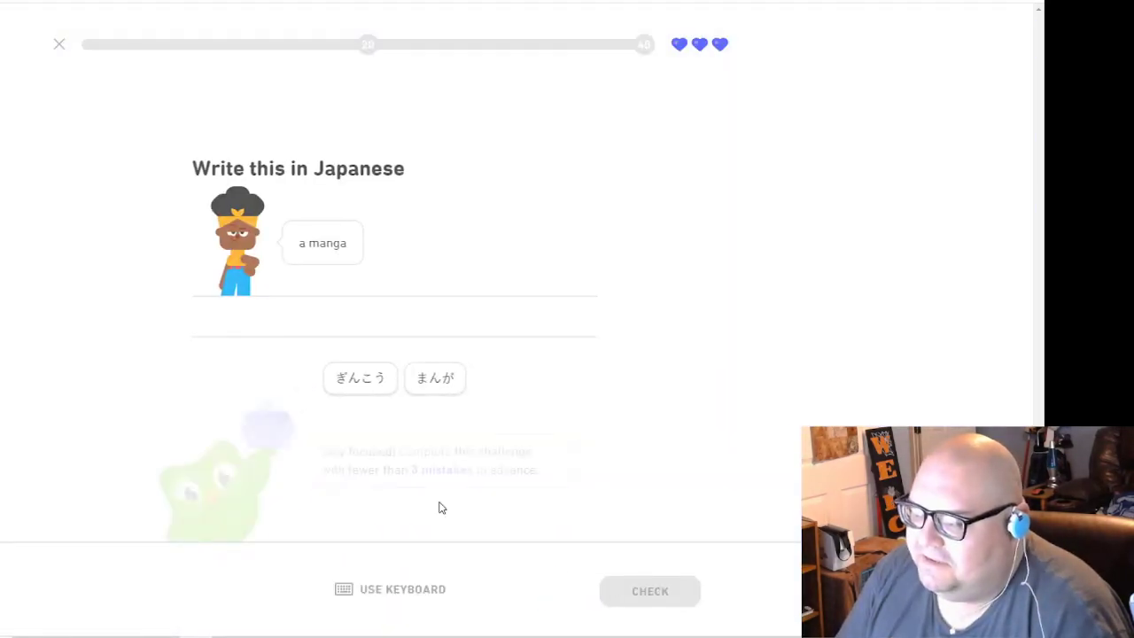
pyautogui.click(434, 378)
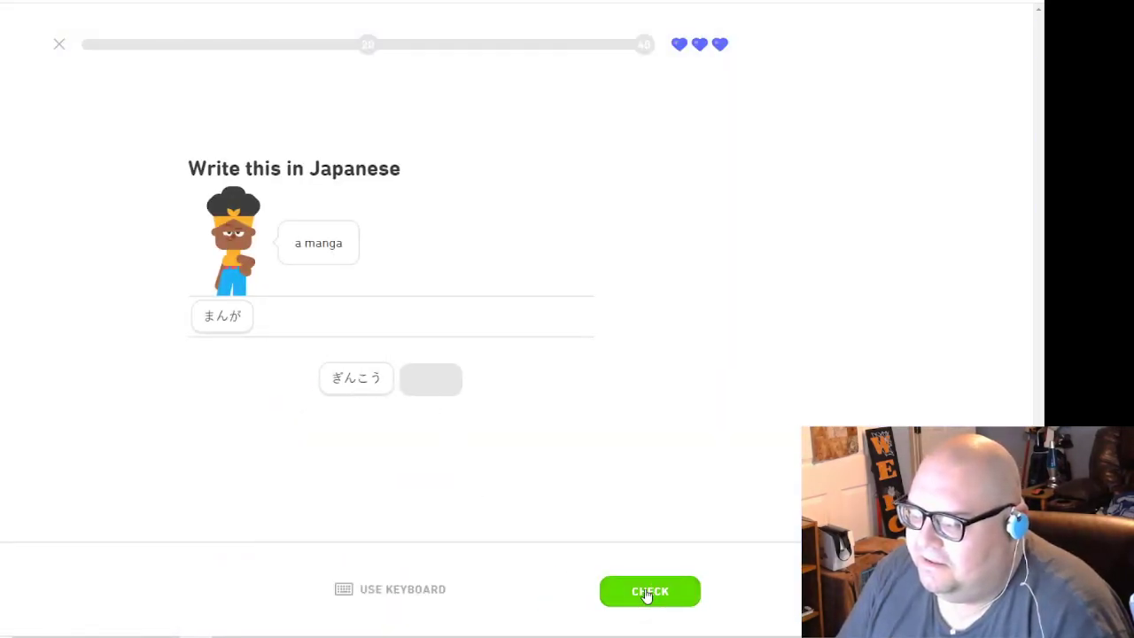
pyautogui.click(650, 591)
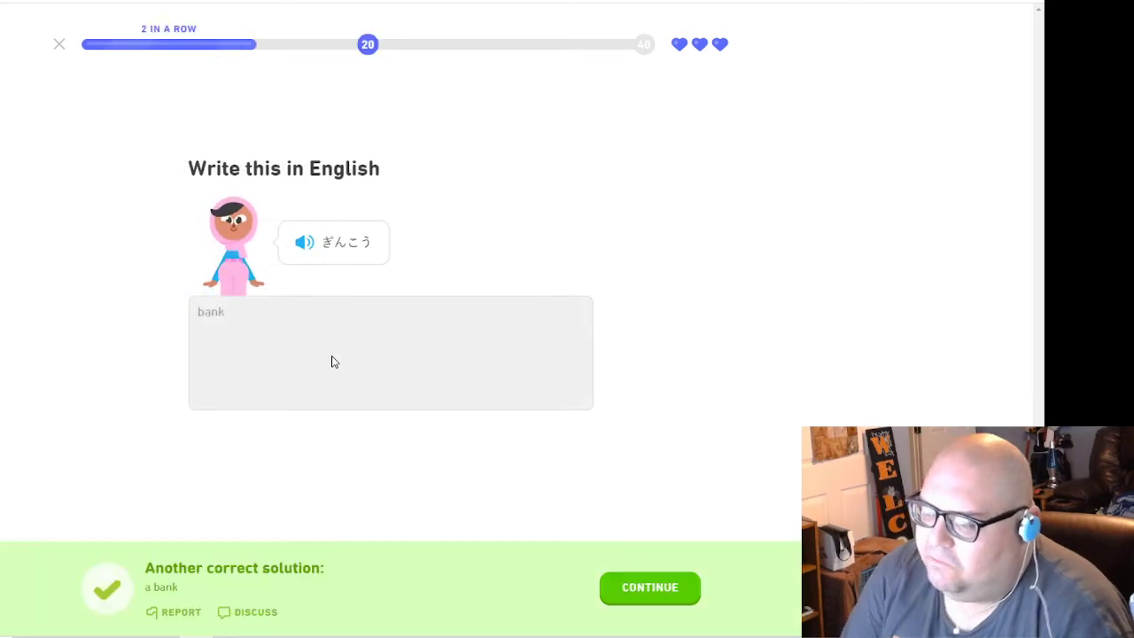
pyautogui.click(649, 588)
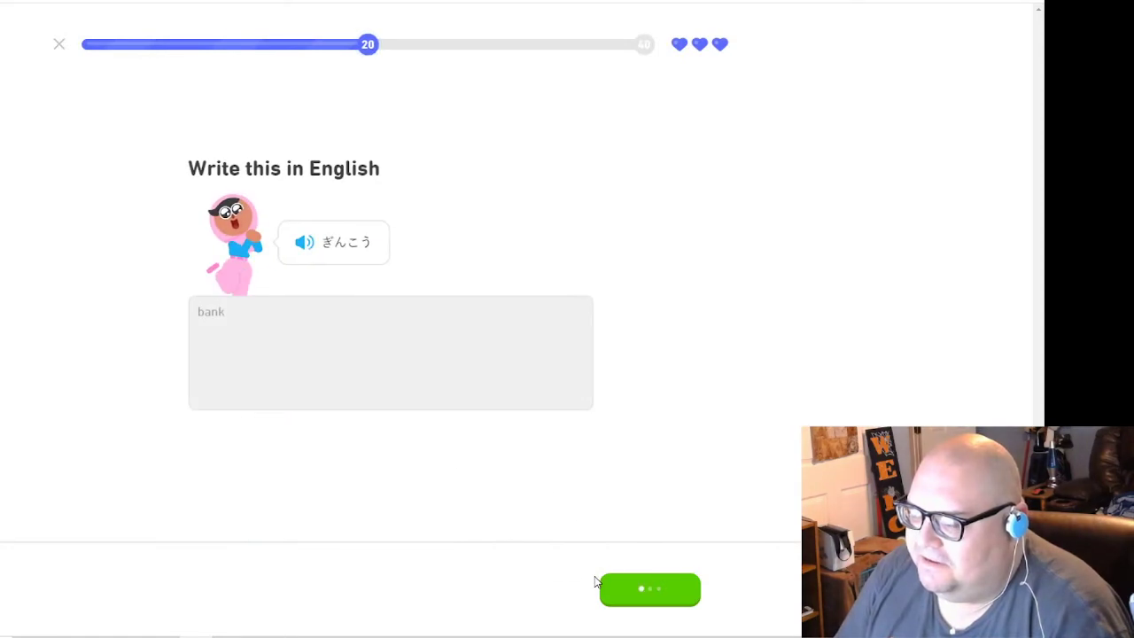
pyautogui.click(649, 589)
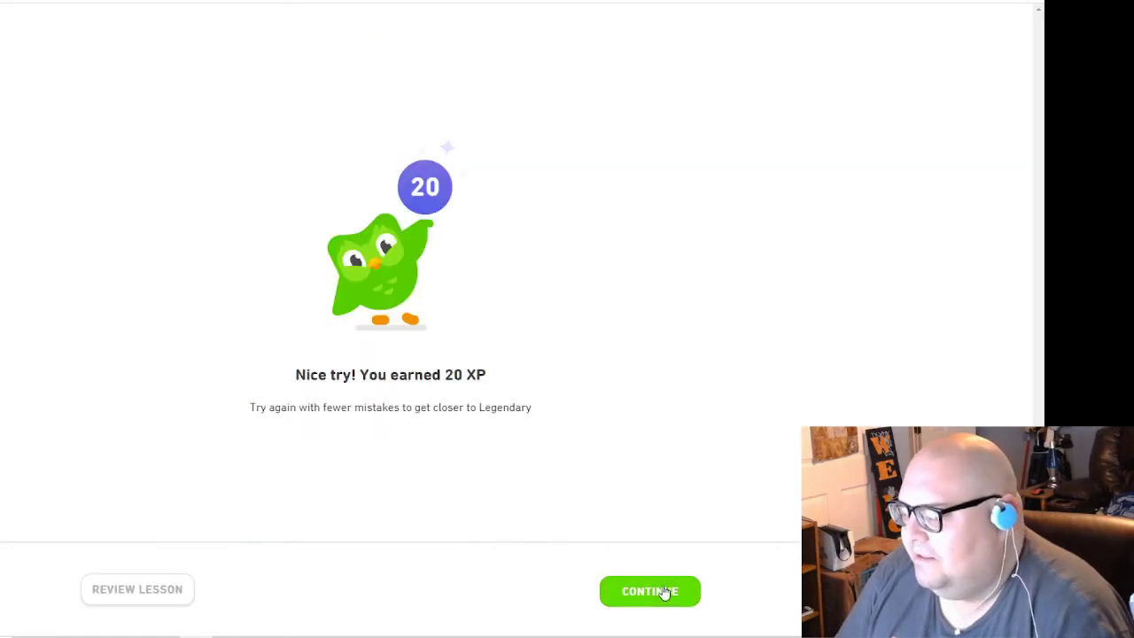
pyautogui.click(650, 590)
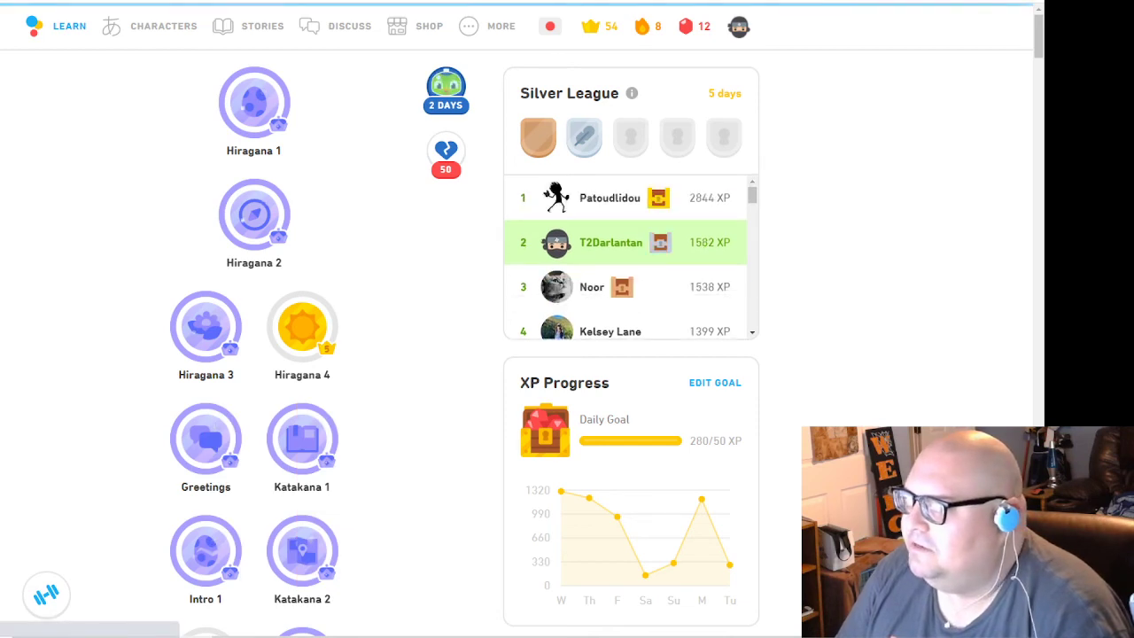
pyautogui.moveTo(680, 249)
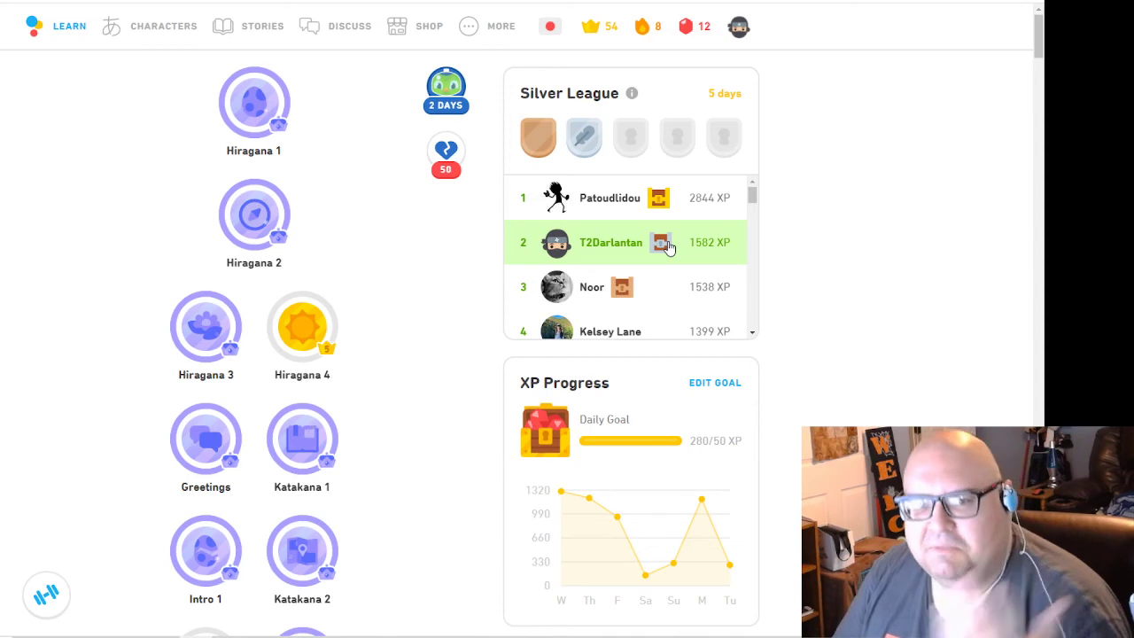
pyautogui.moveTo(717, 200)
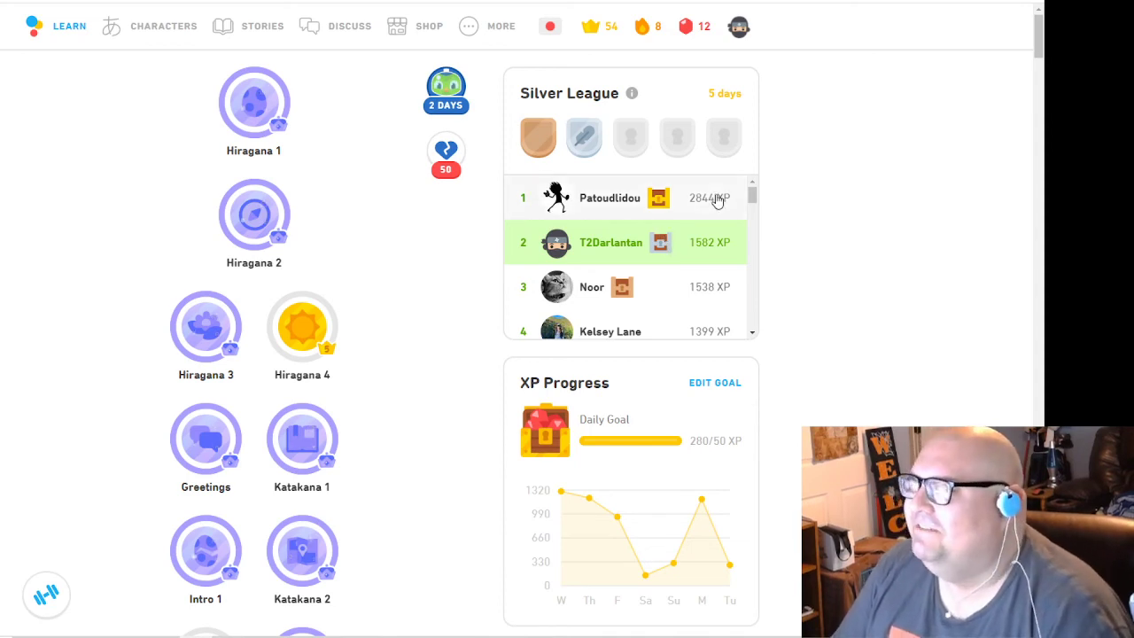
pyautogui.click(610, 198)
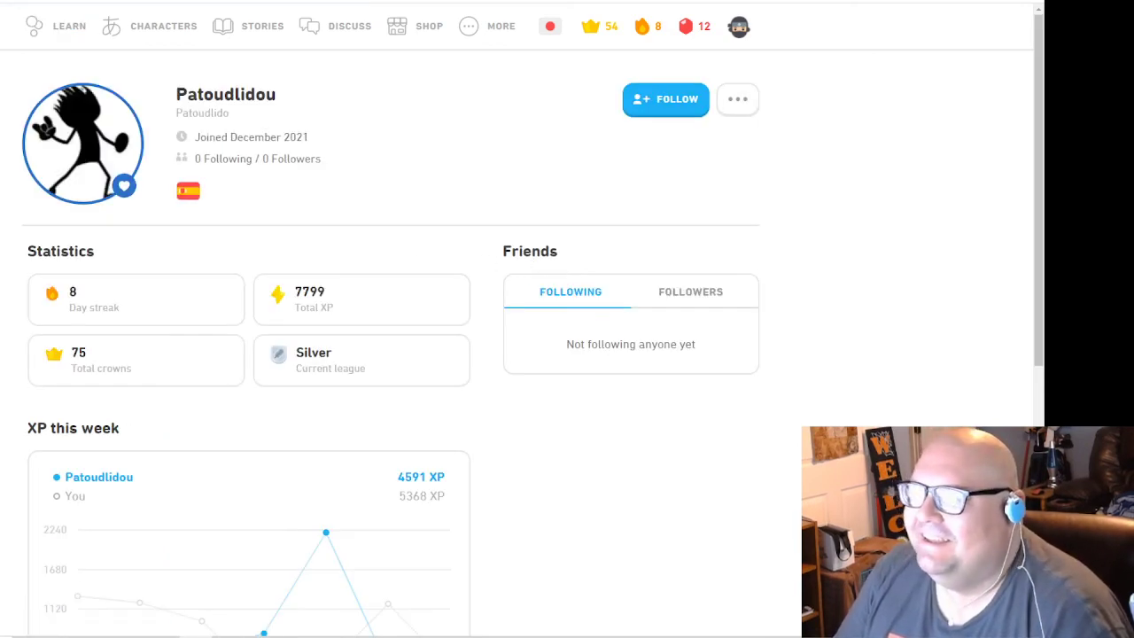
pyautogui.click(67, 25)
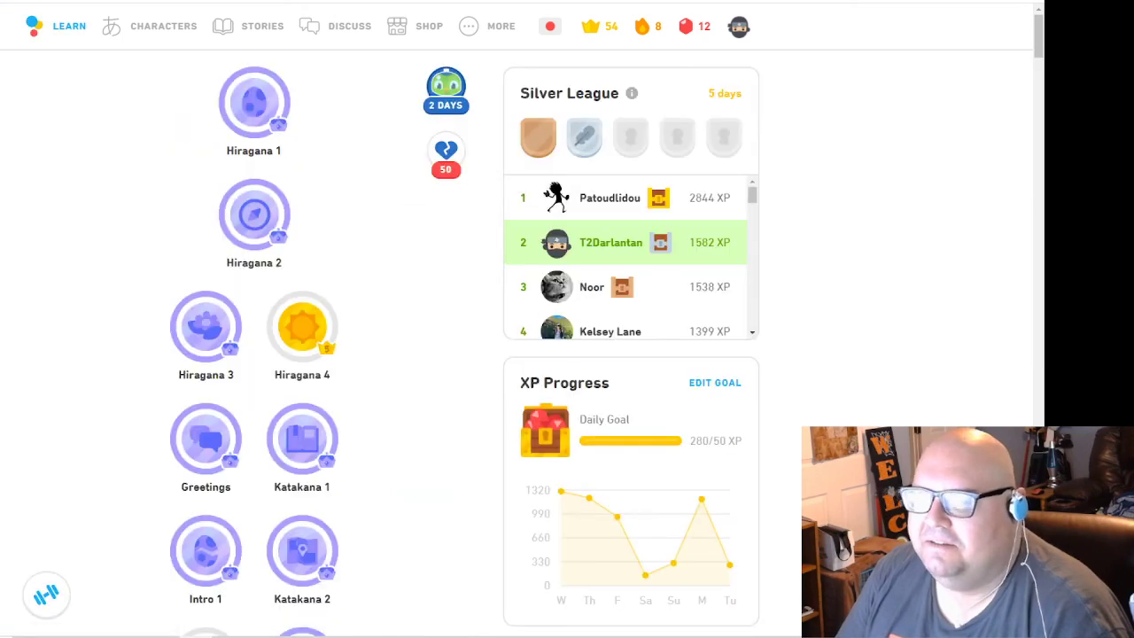
pyautogui.moveTo(162, 346)
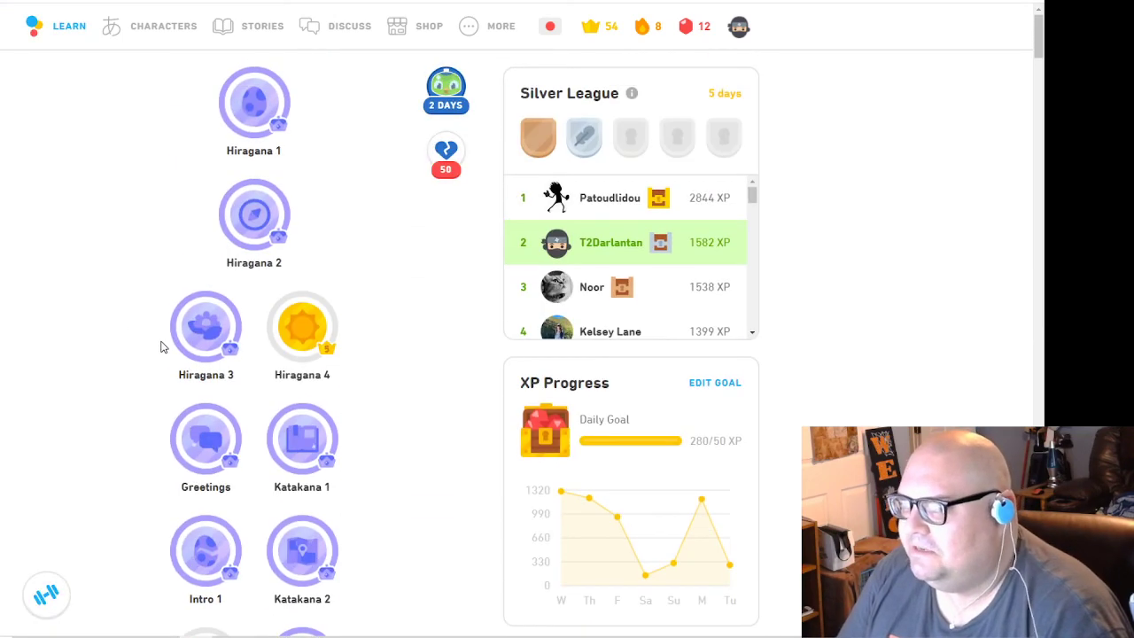